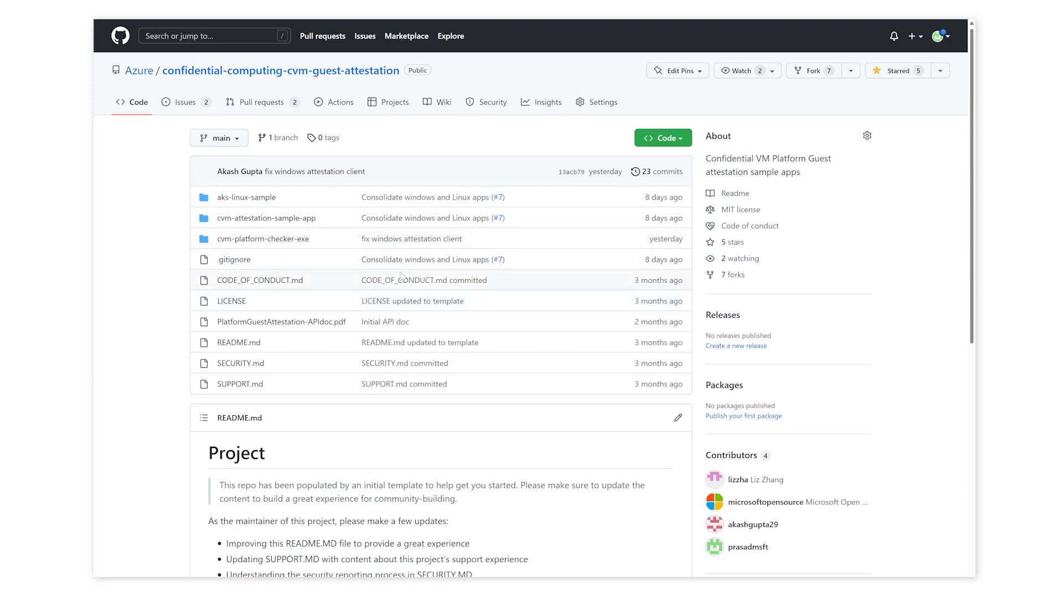
mouse_move(421, 280)
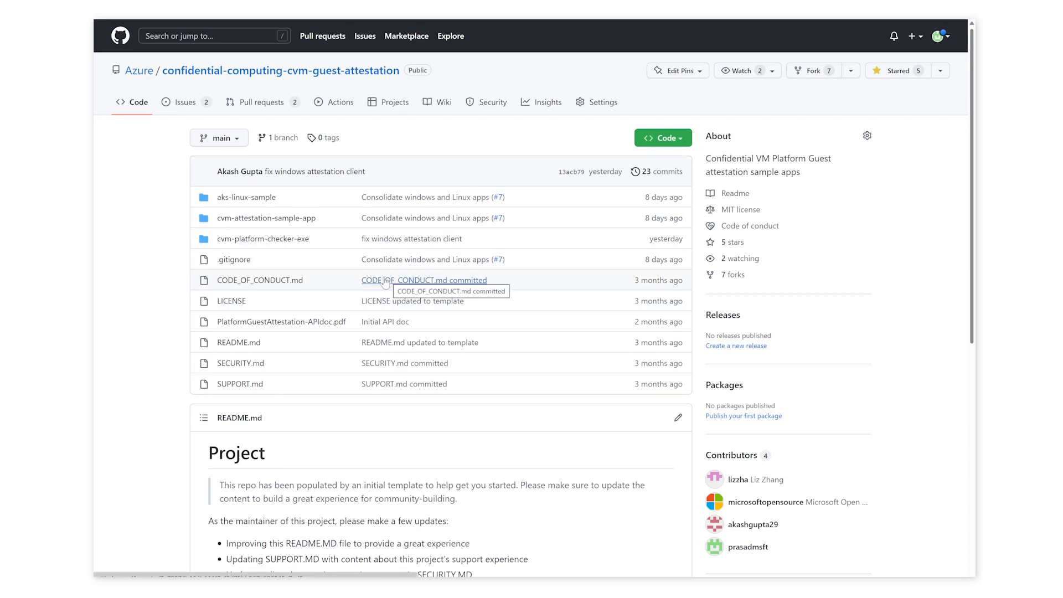
mouse_move(258, 261)
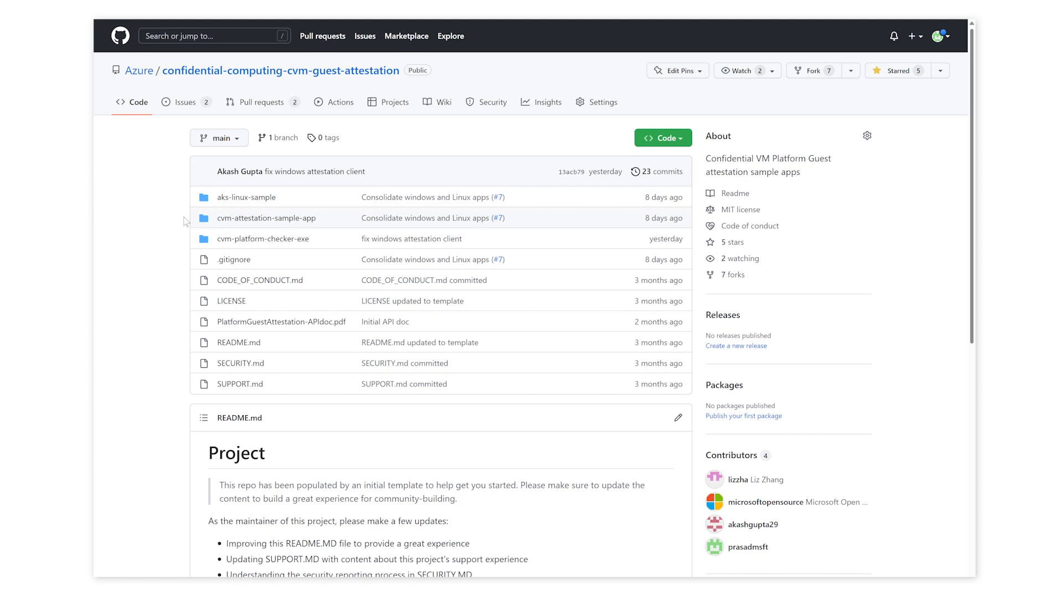
mouse_move(188, 219)
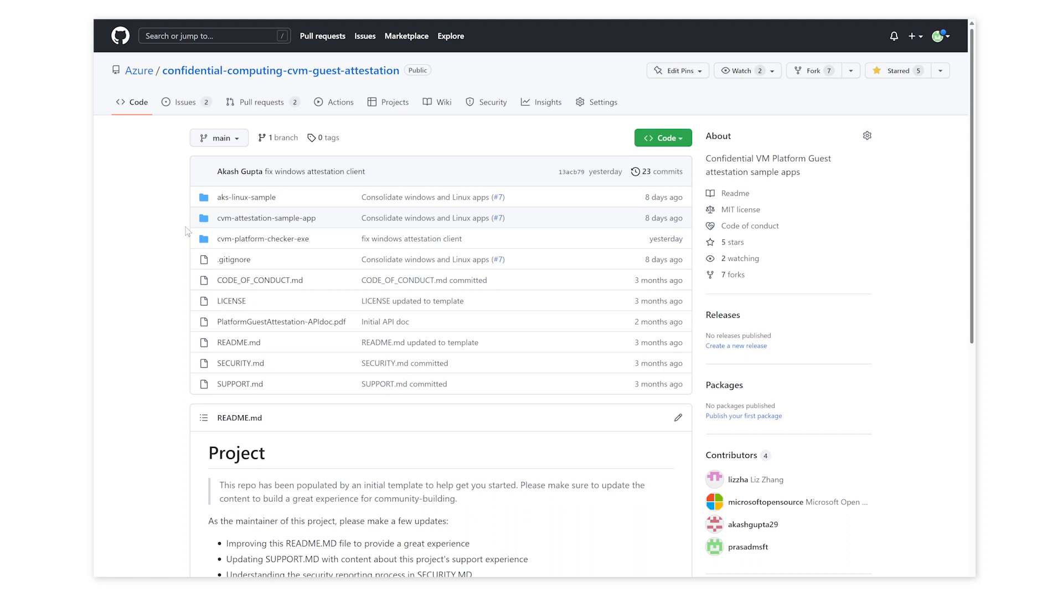
mouse_move(191, 235)
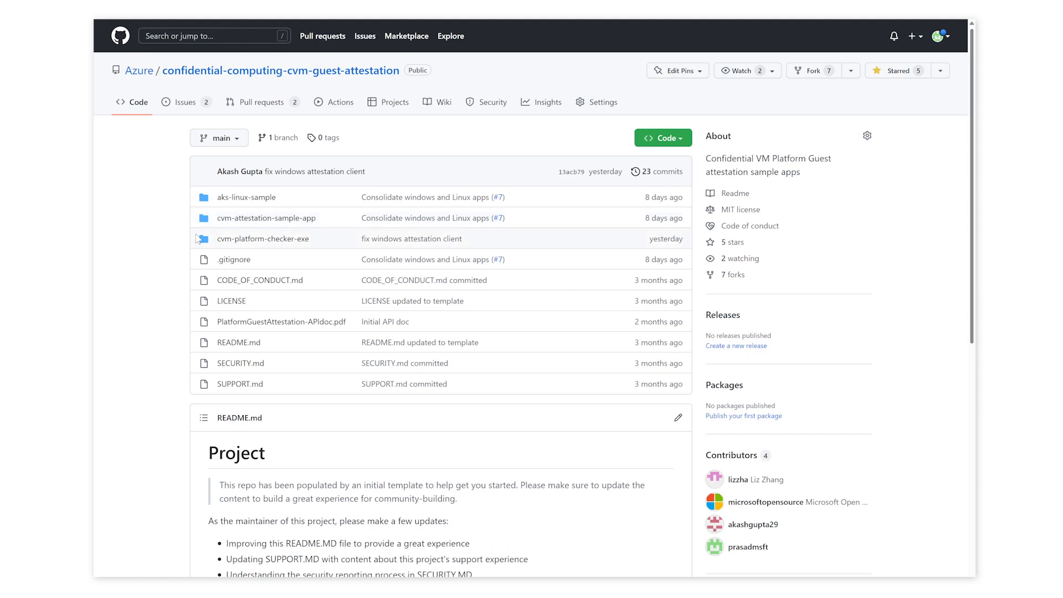
mouse_move(197, 233)
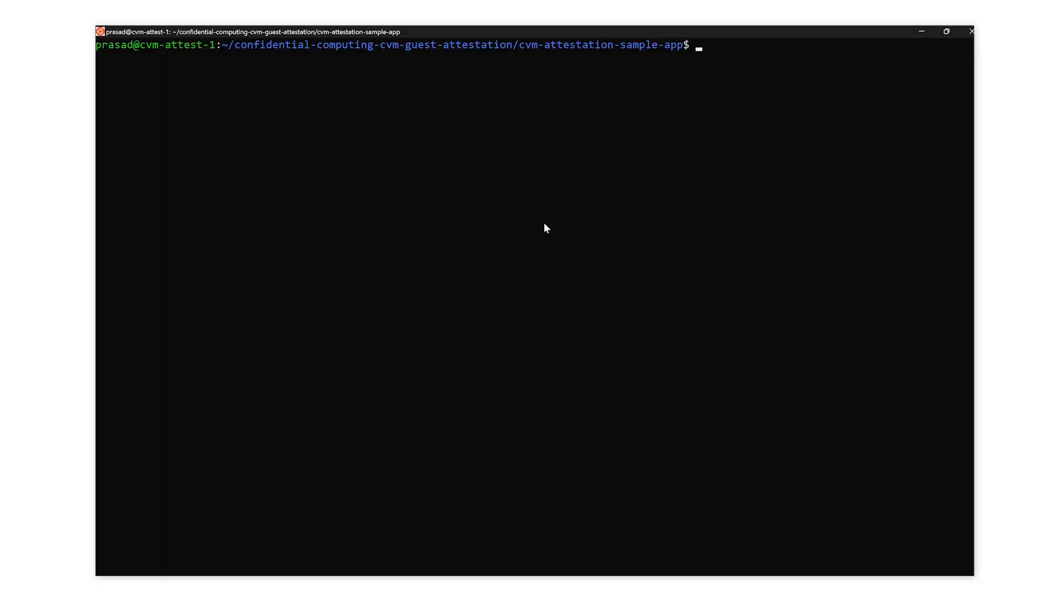
mouse_move(663, 258)
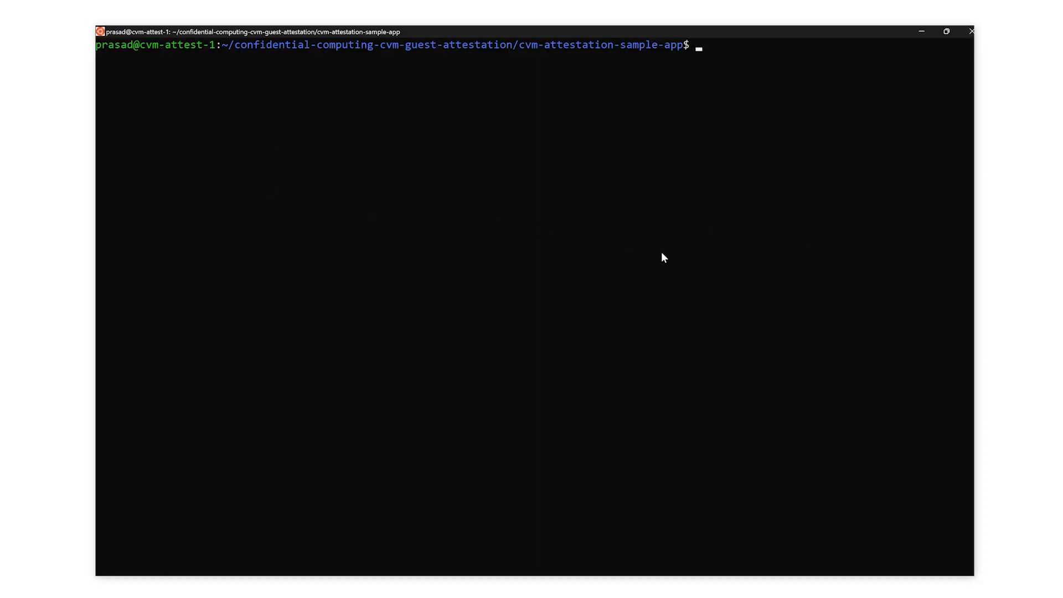
mouse_move(674, 258)
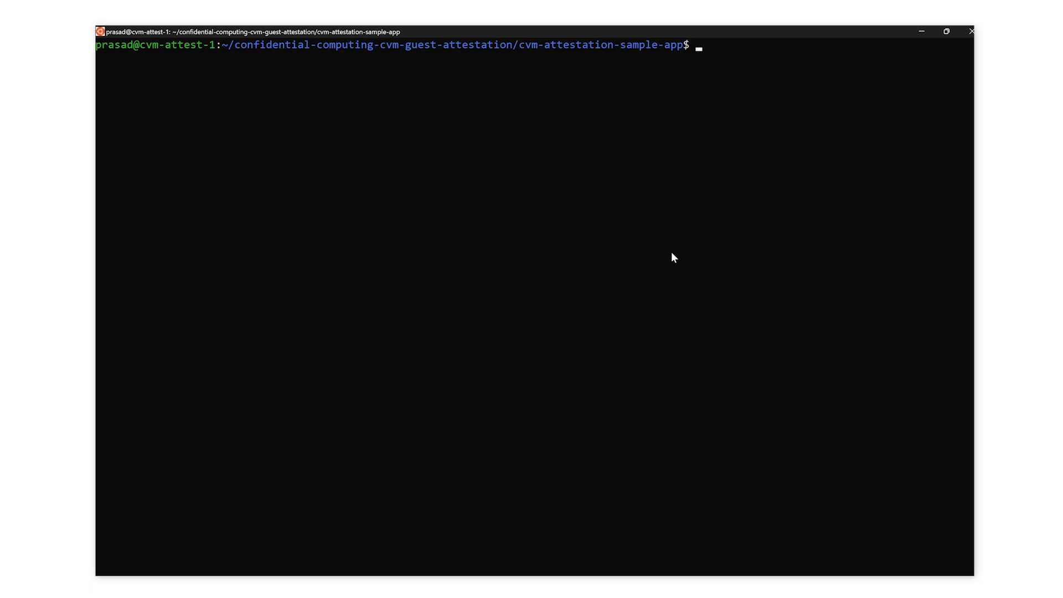
- Run sudo ./AttestationClient with -n hurricane -o token, clear, then rerun with -o token to print the JWT
text(sudo ./AttestationClient -n hurricane -o token)
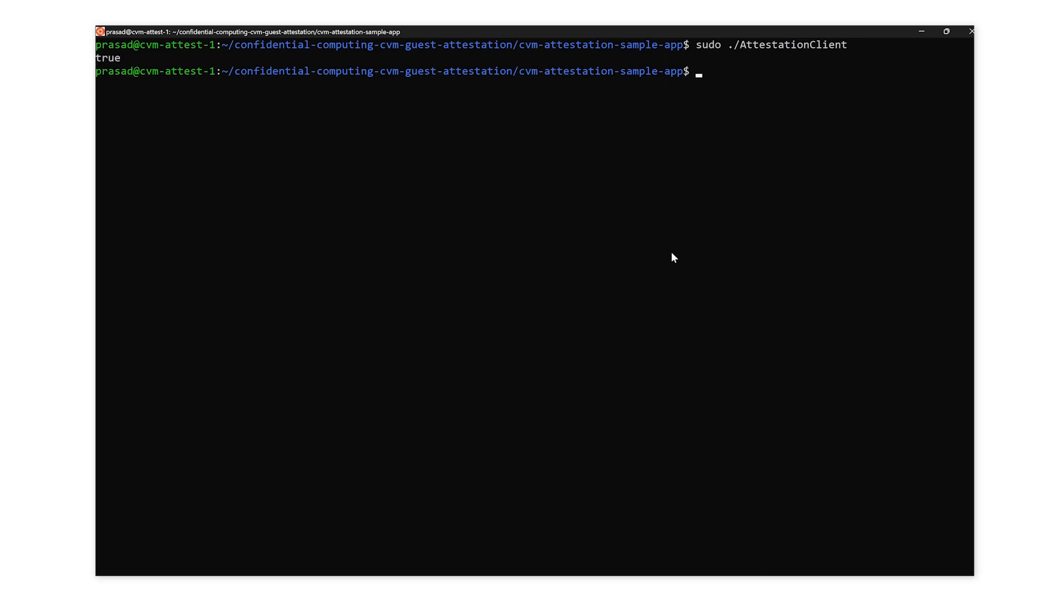
text(clear)
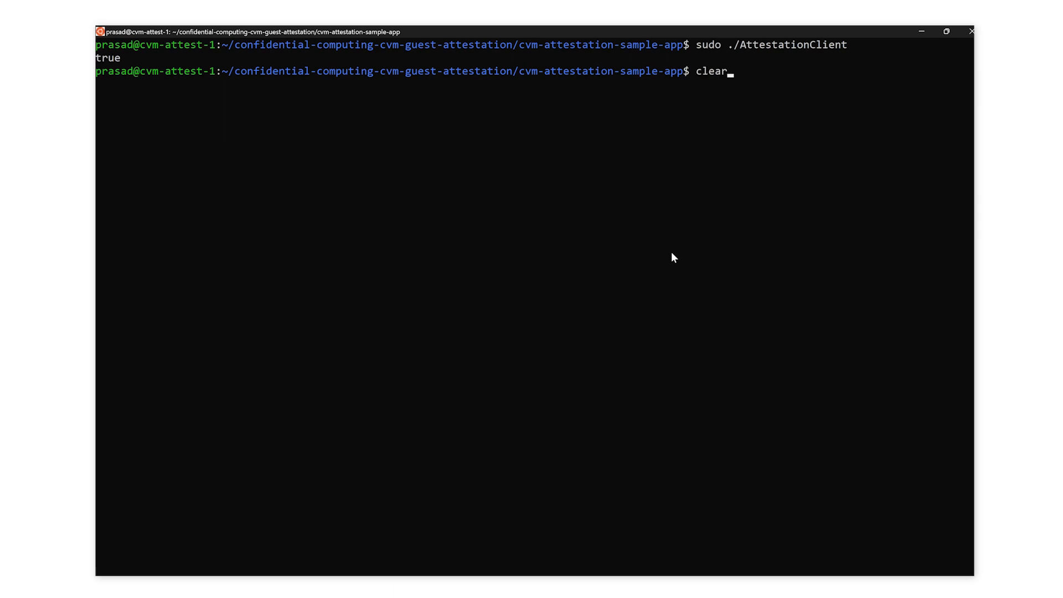
text(sudo ./AttestationClient -o token)
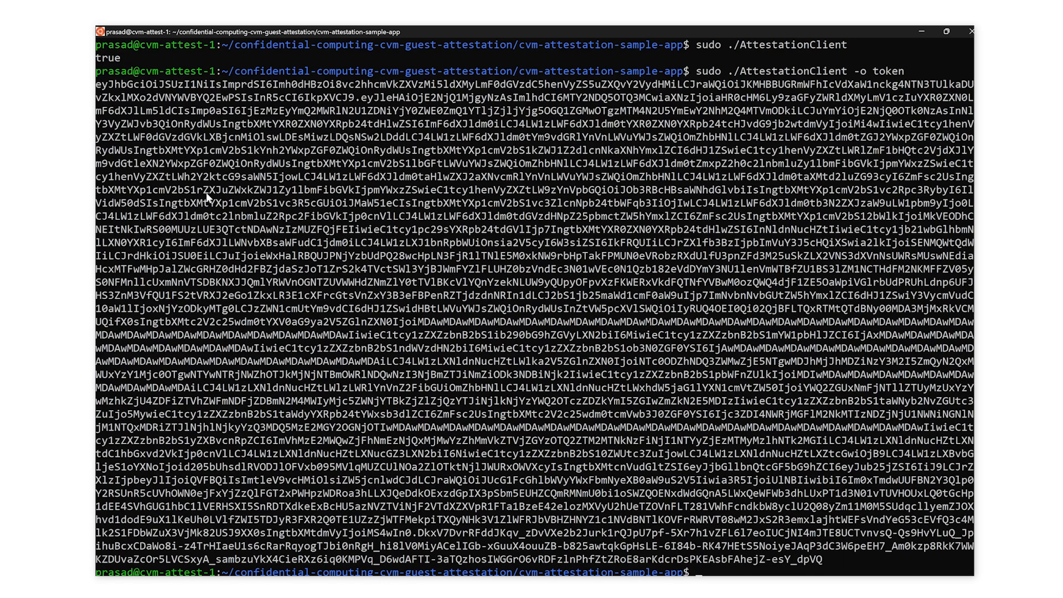
mouse_move(97, 89)
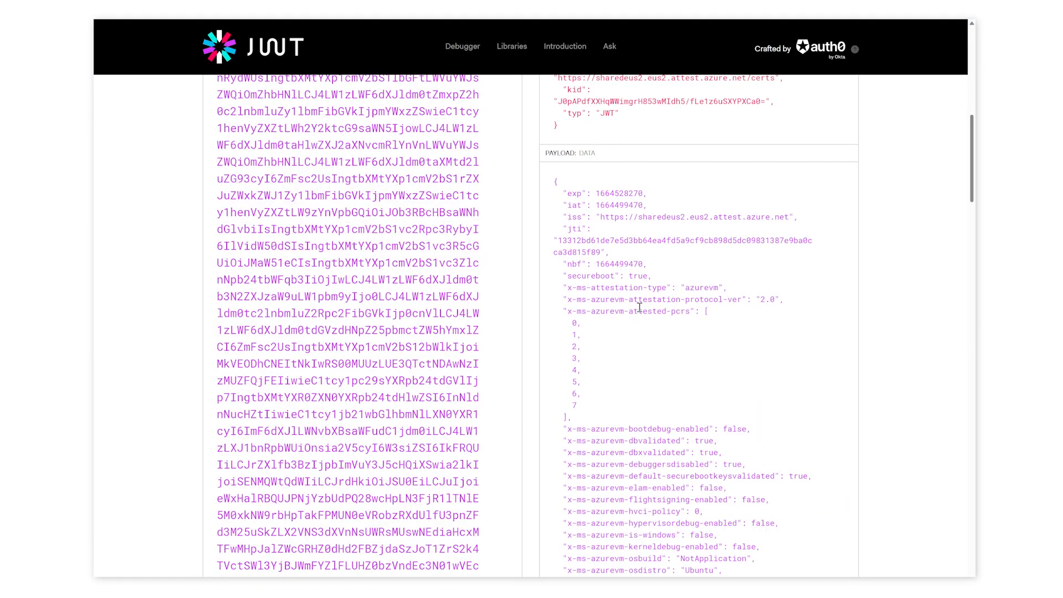
scroll(down, 3)
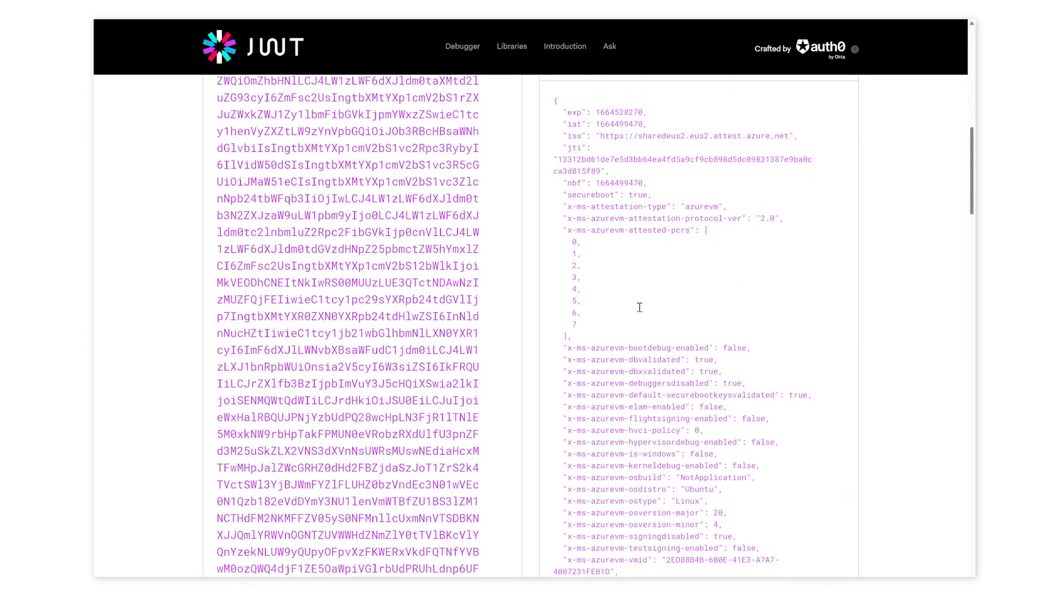
scroll(down, 3)
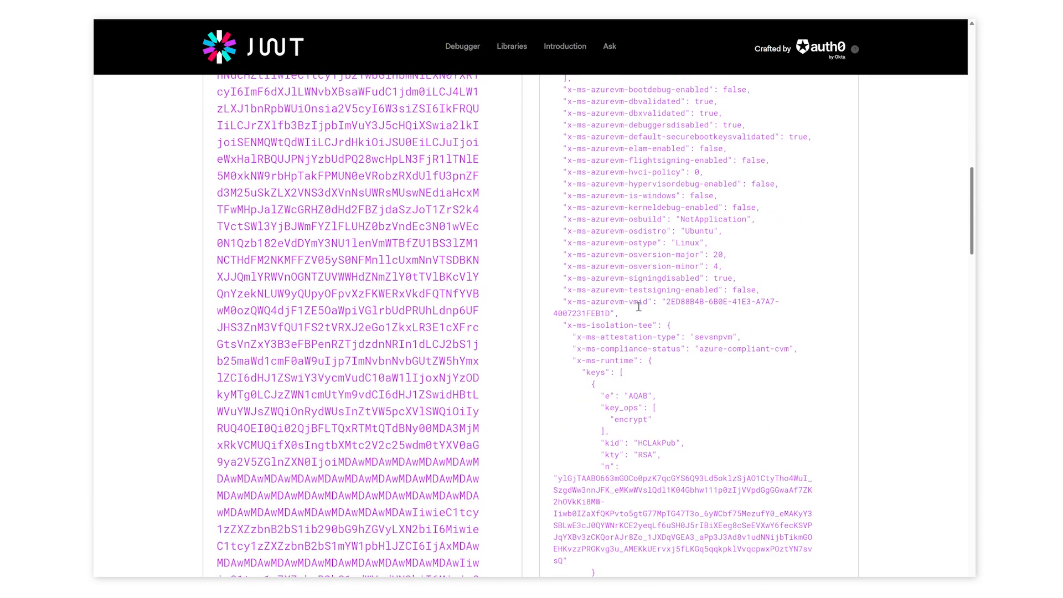
scroll(down, 3)
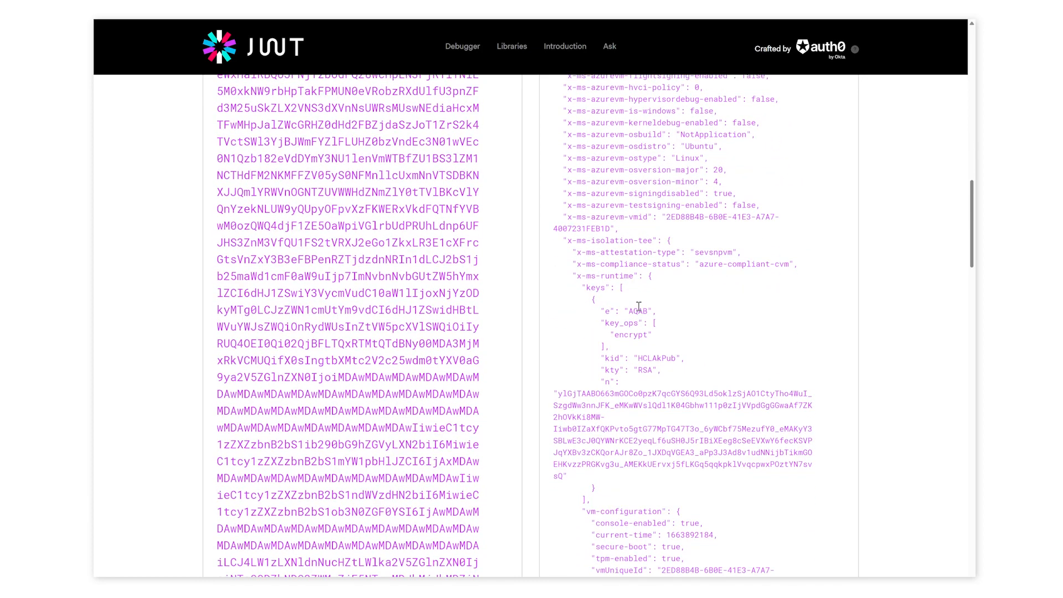
scroll(down, 3)
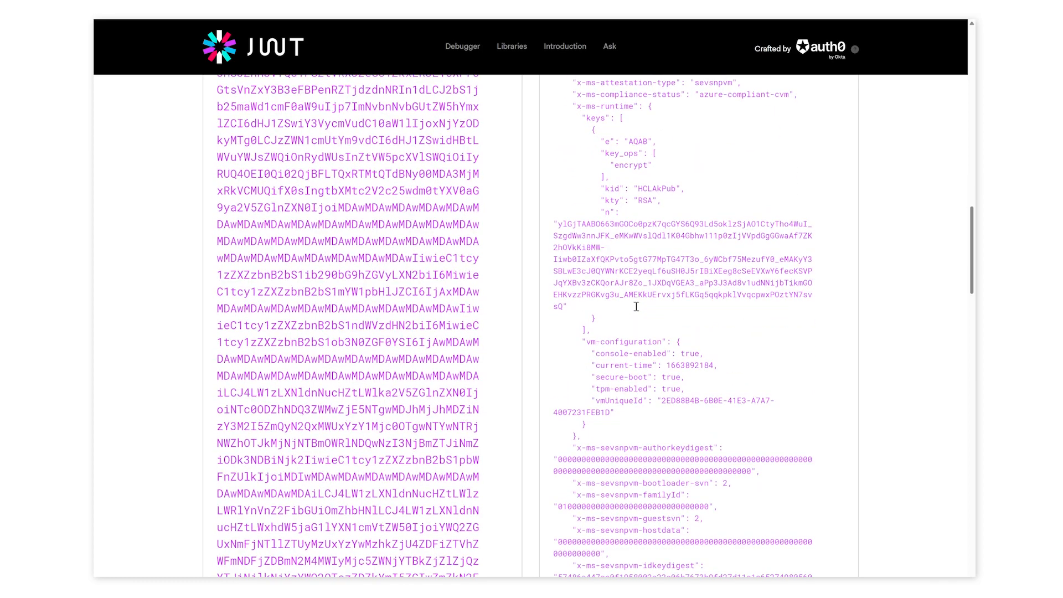
scroll(down, 3)
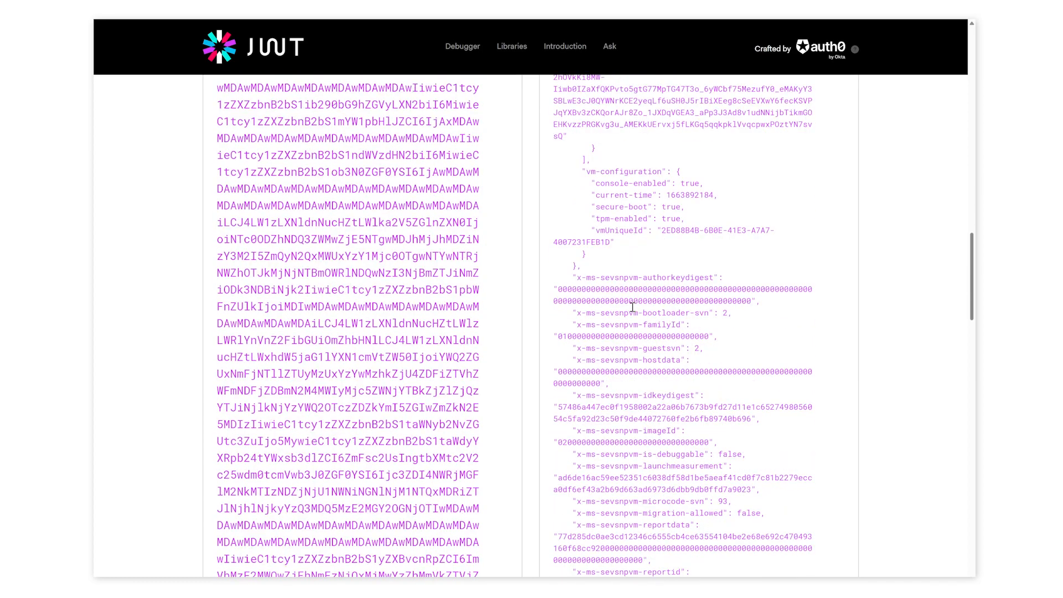
scroll(down, 3)
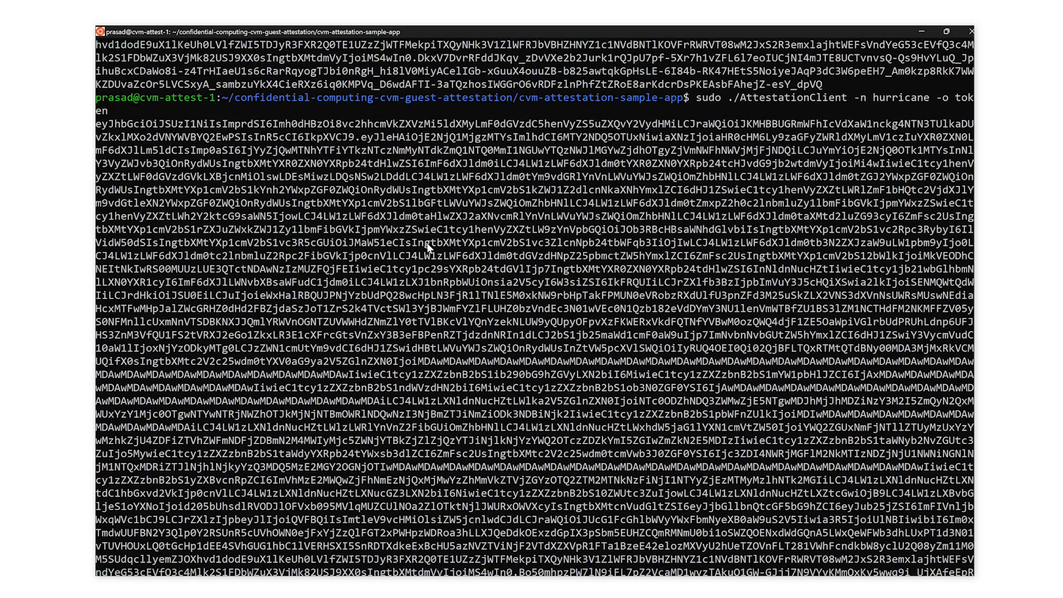
mouse_move(132, 197)
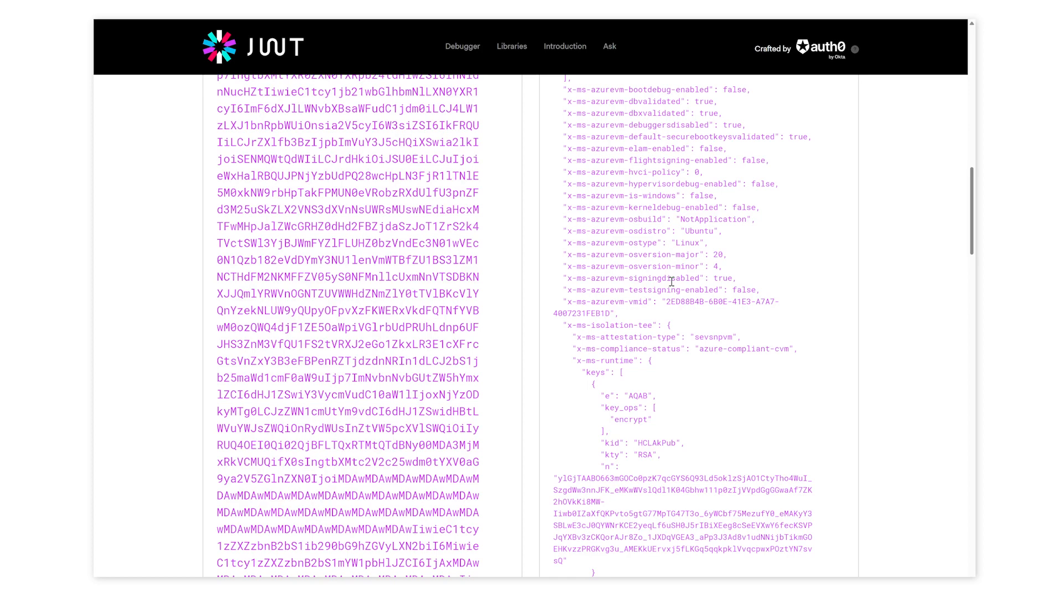
- Scroll the decoded payload to the x-ms-runtime client-payload and pick out its nonce value
scroll(down, 3)
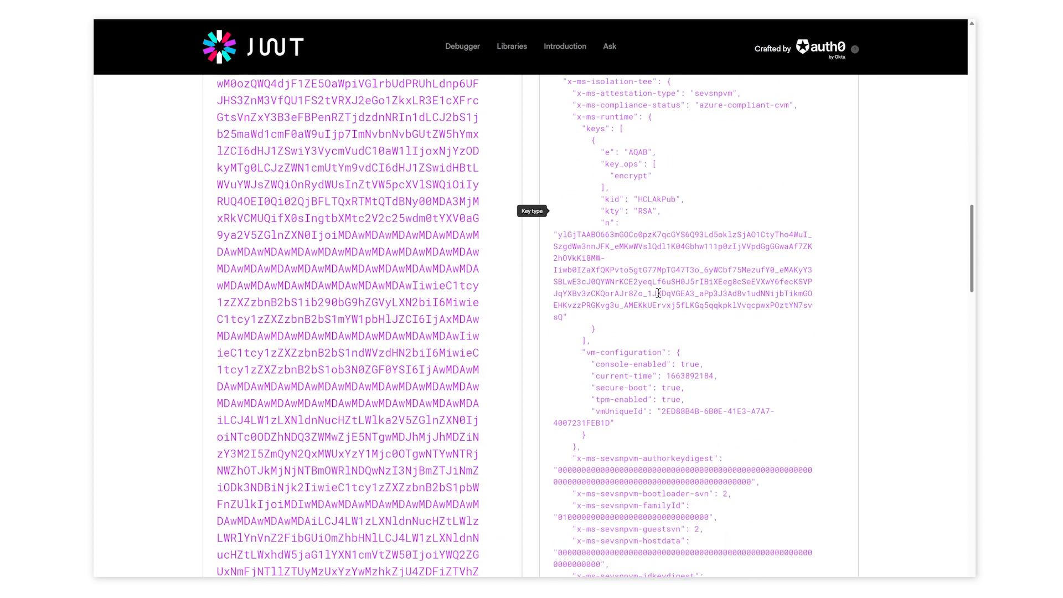
scroll(down, 3)
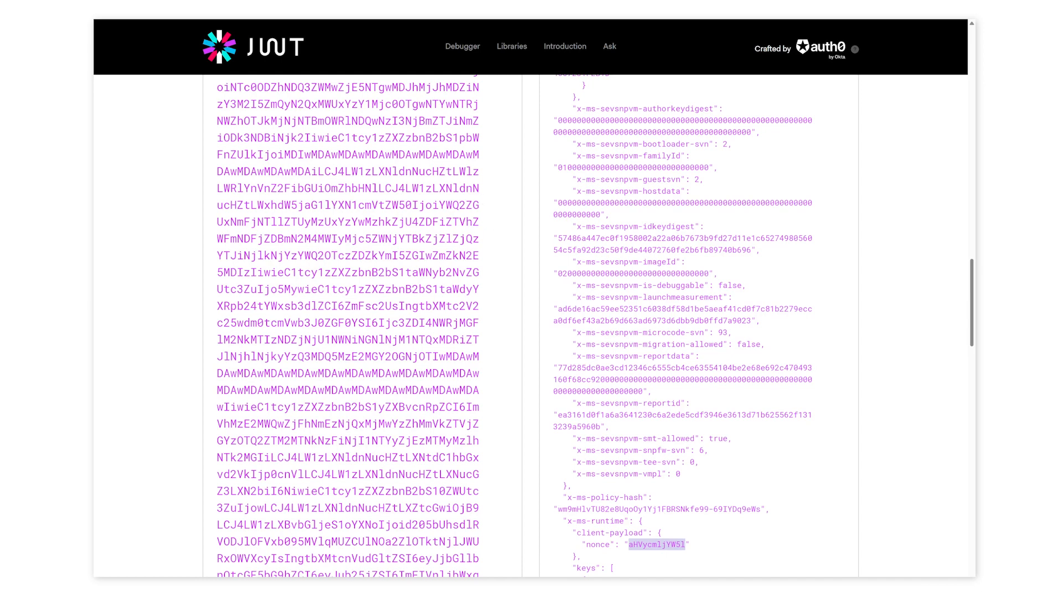
click(251, 388)
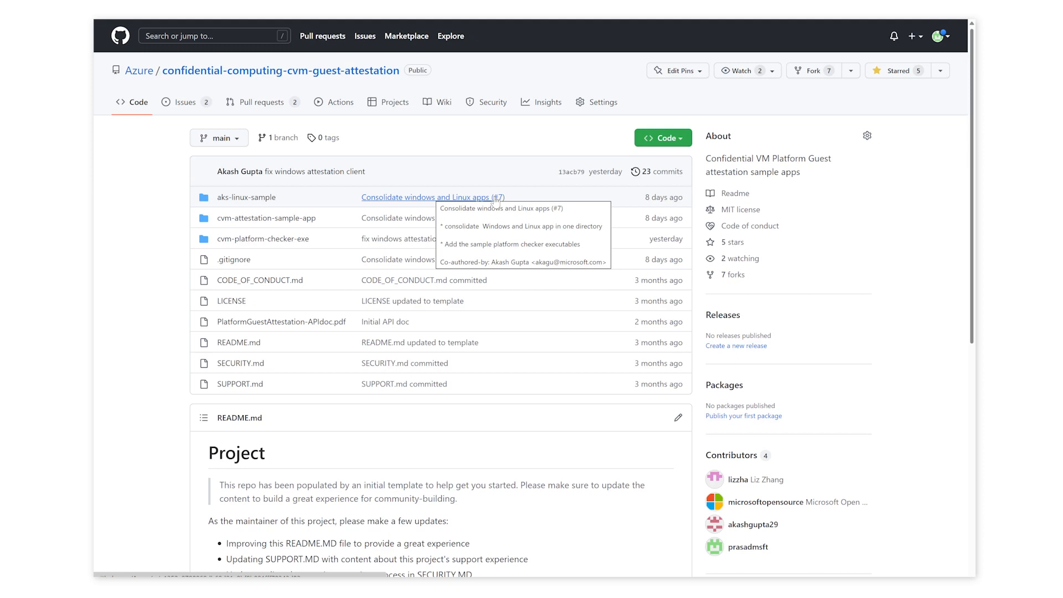
mouse_move(596, 280)
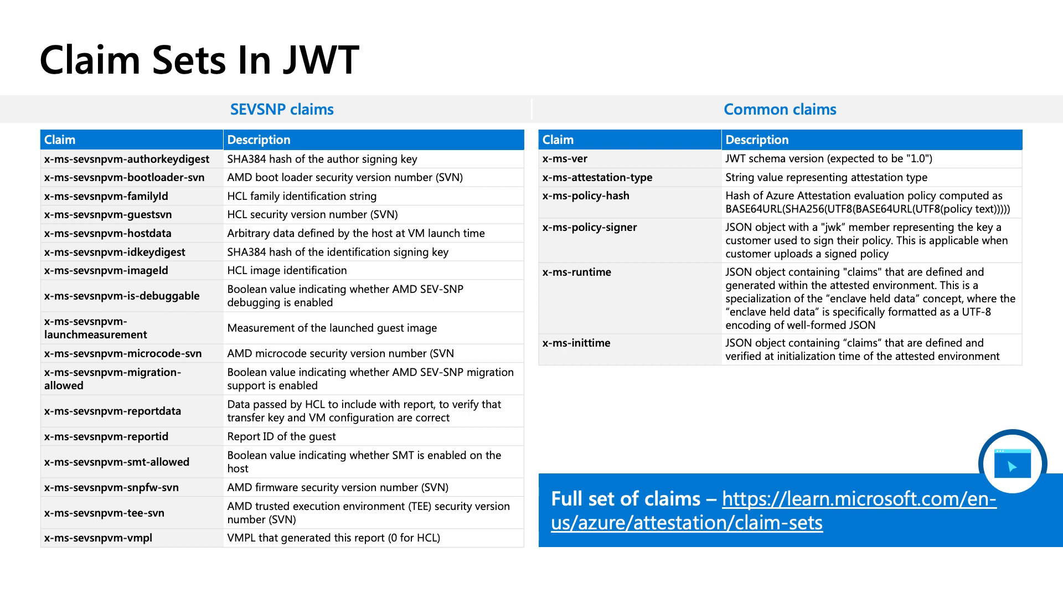
- Advance past the Claim Sets In JWT slide to the Defender for Cloud Recommendations page
key(Right)
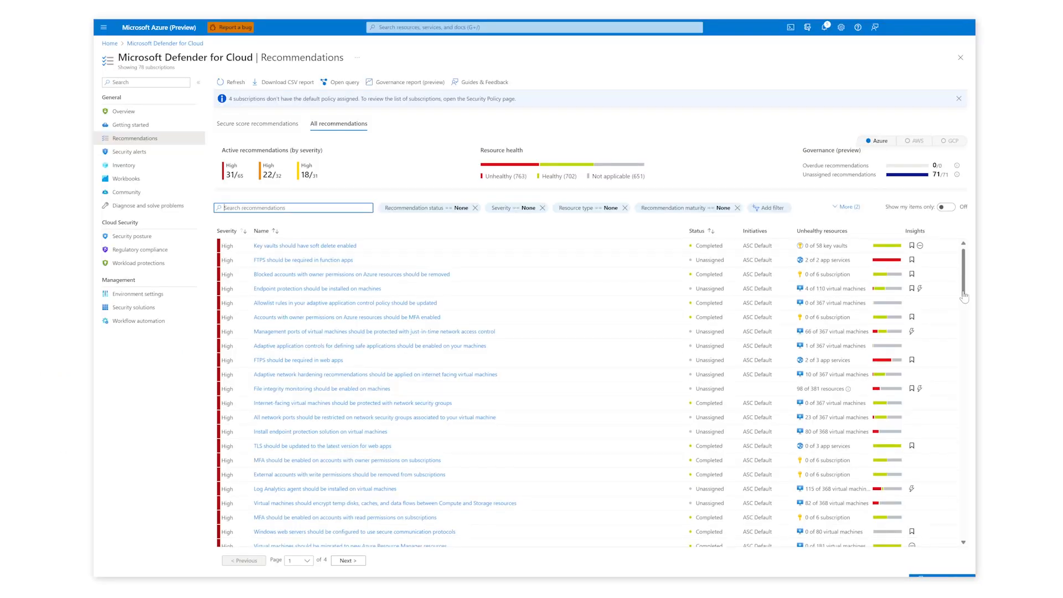
- Search the recommendations for 'secure boot', leaving the two Secure Boot recommendations
click(297, 208)
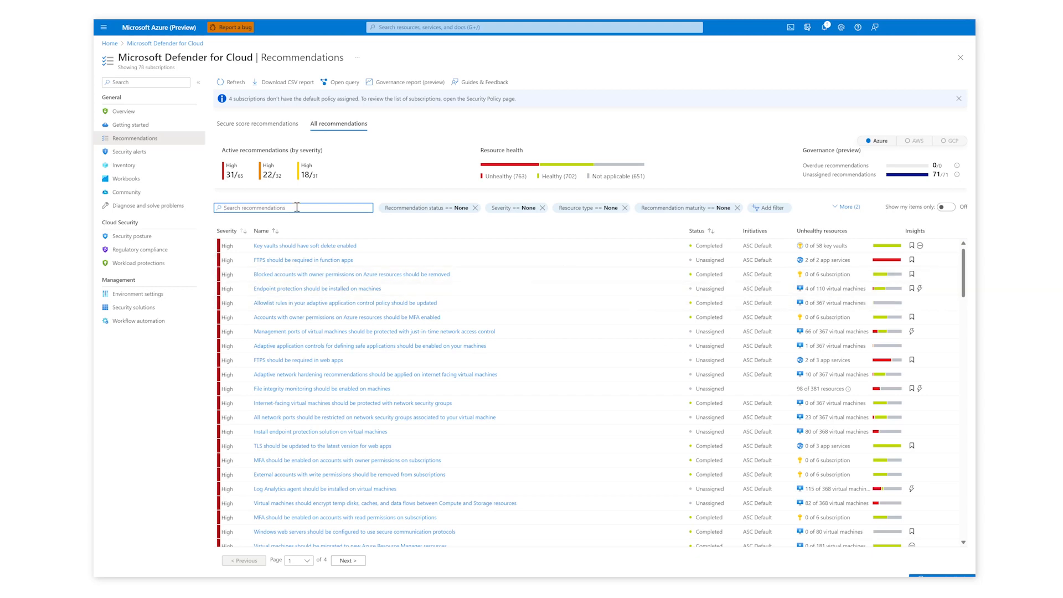
text(secure boot)
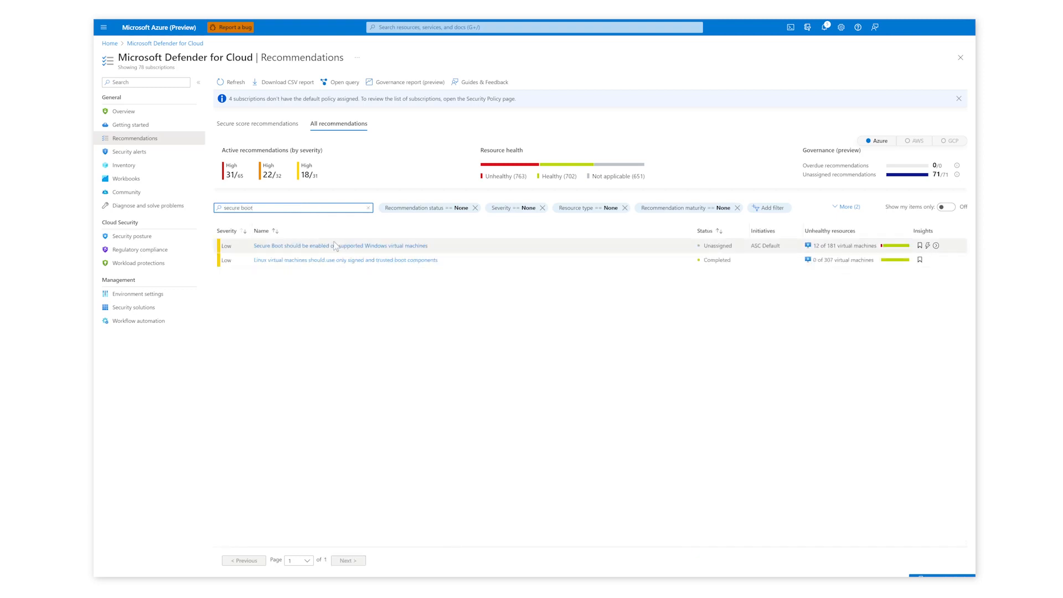
- In the Windows Secure Boot recommendation, select unhealthy ig-cvm-4 and search the healthy machines for 'ig-t'
click(344, 246)
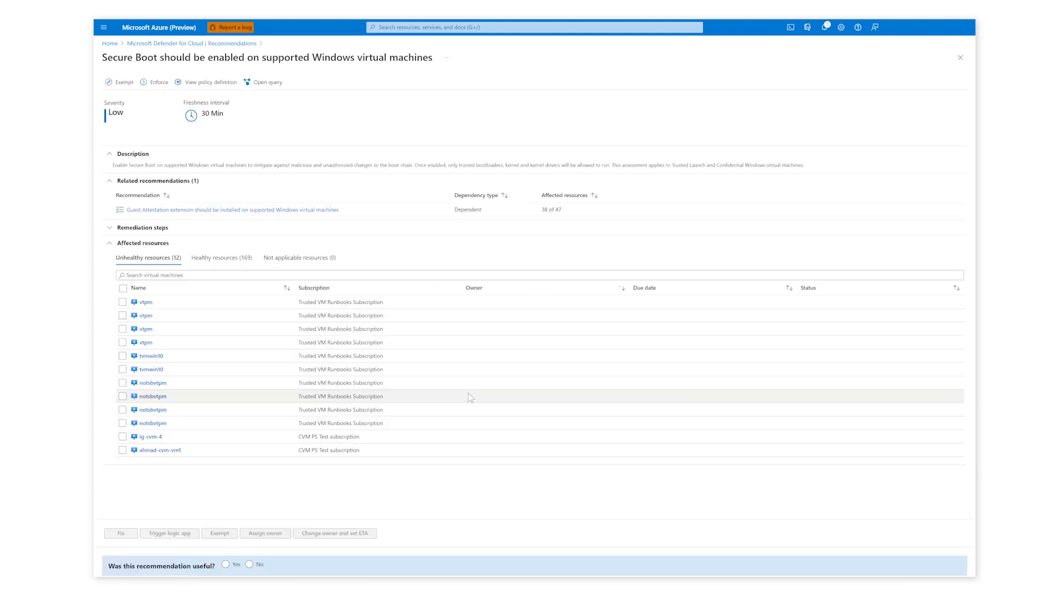
mouse_move(473, 382)
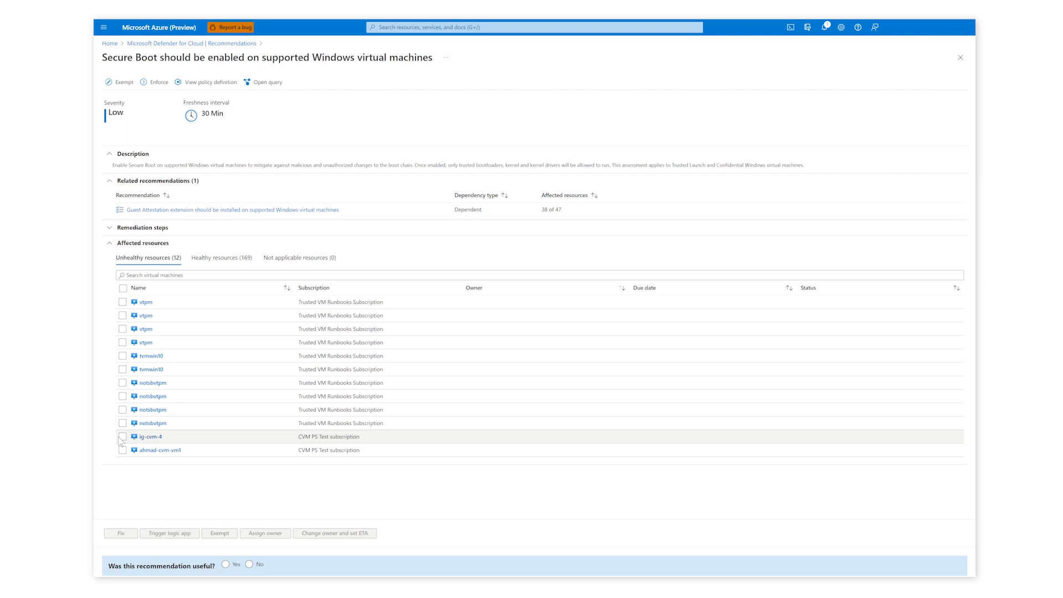
click(123, 437)
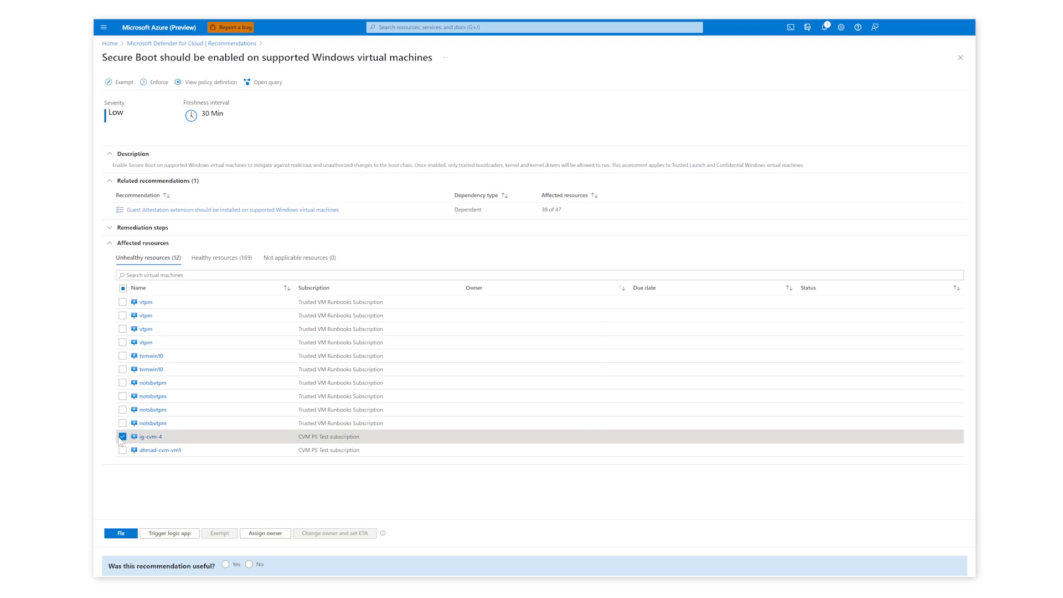
click(221, 258)
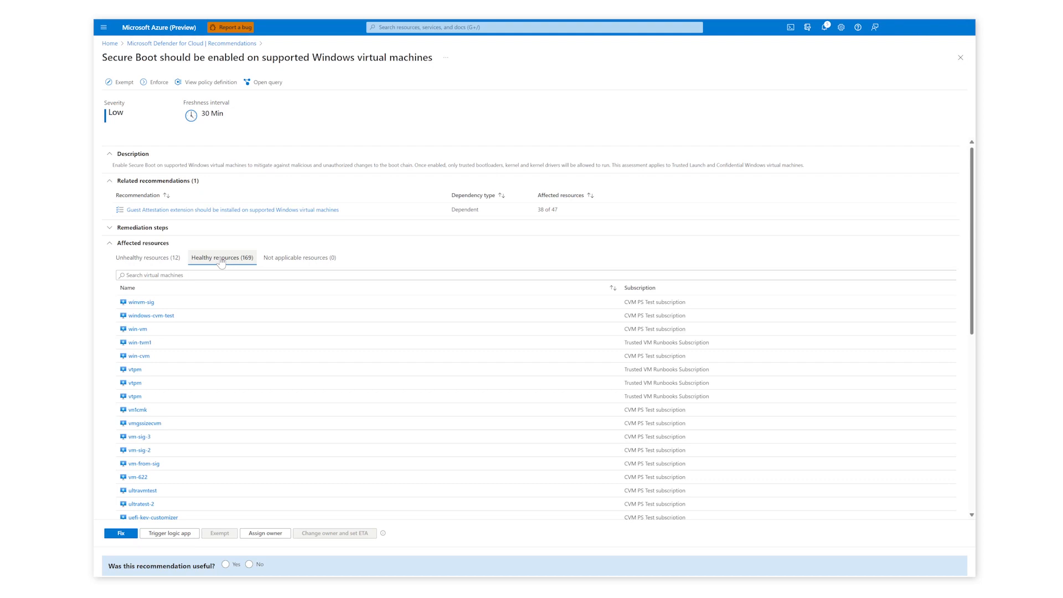
text(ig-t)
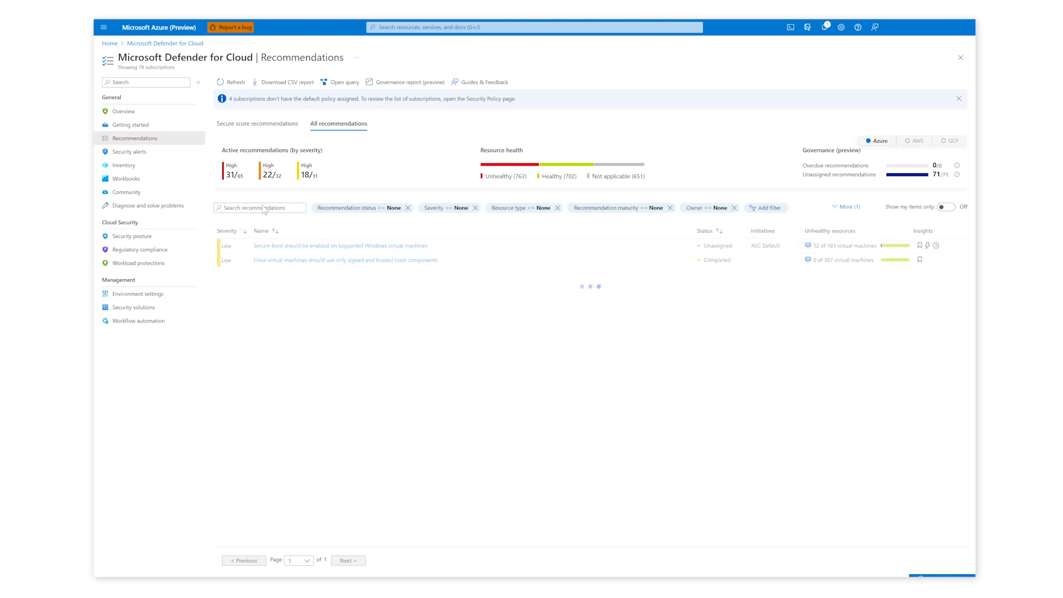
- Search 'guest attestation' and open the Windows Guest Attestation extension recommendation
text(guest attestation)
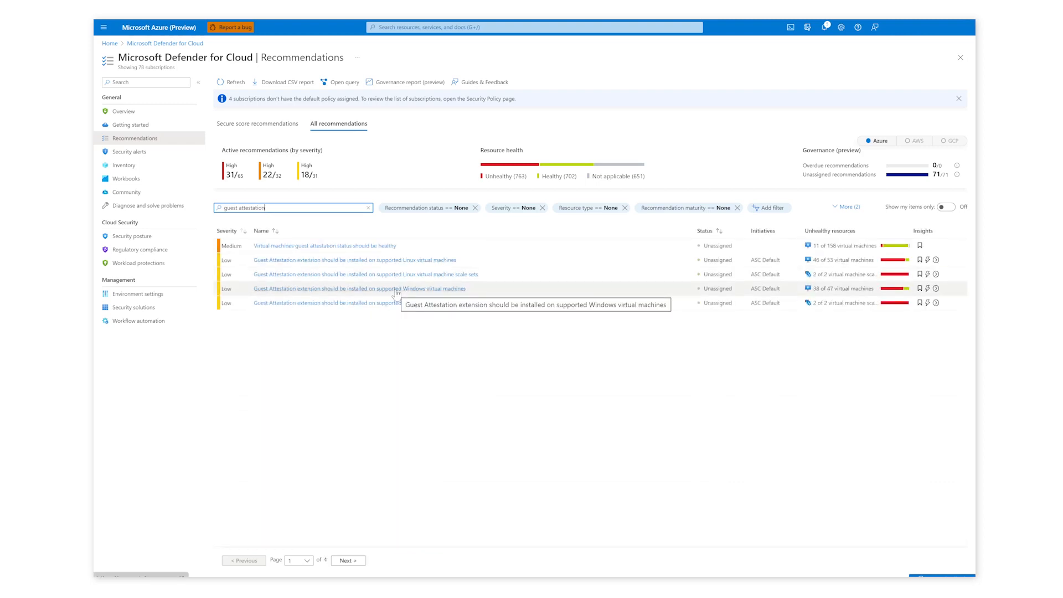
click(357, 288)
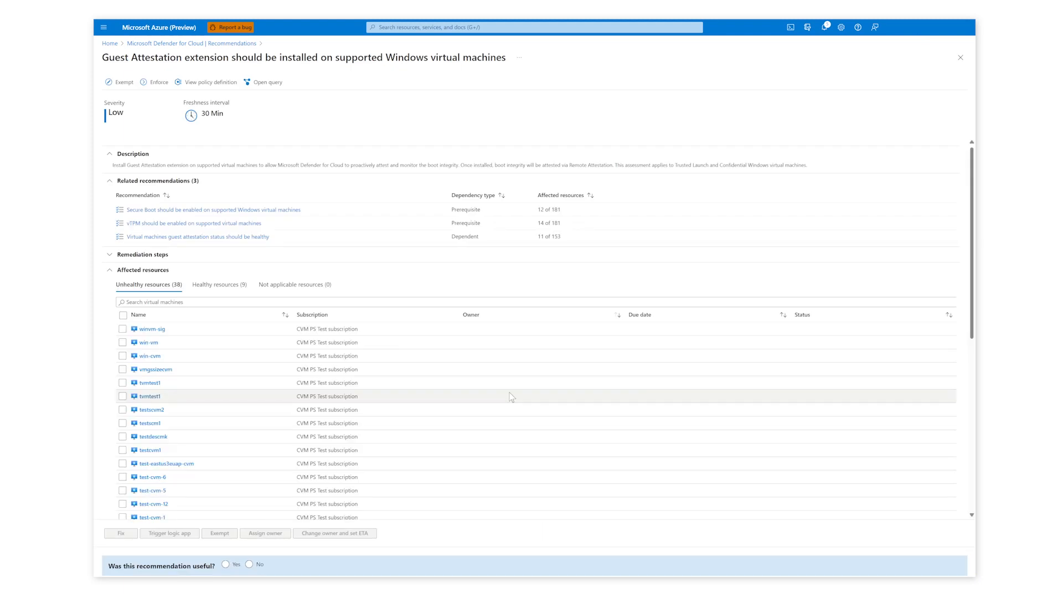
- Search the unhealthy resources for 'ig-cvm', return to Recommendations, then go to Security alerts
text(ig-cvm)
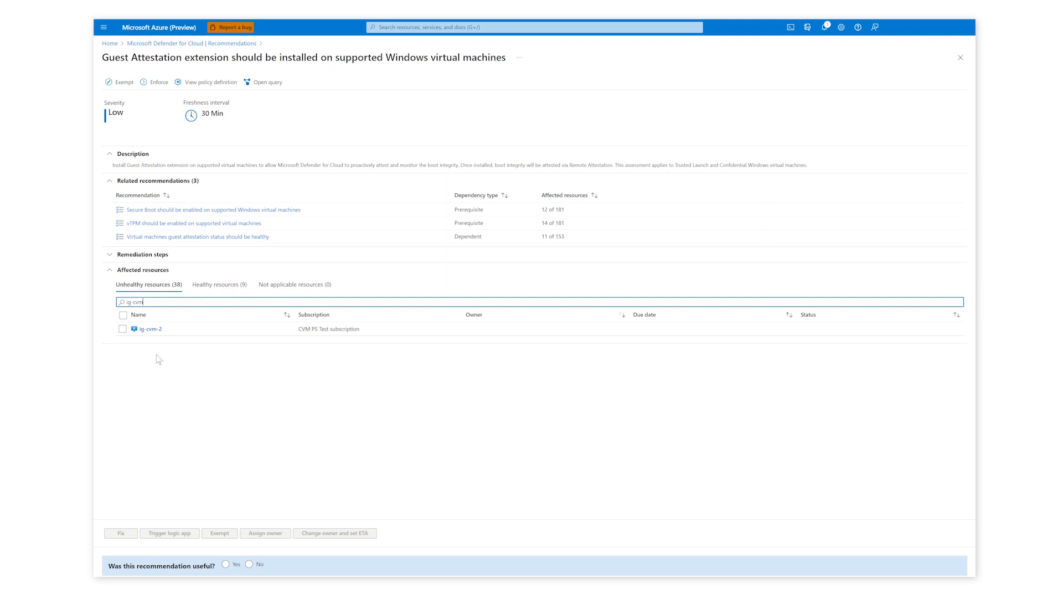
click(123, 328)
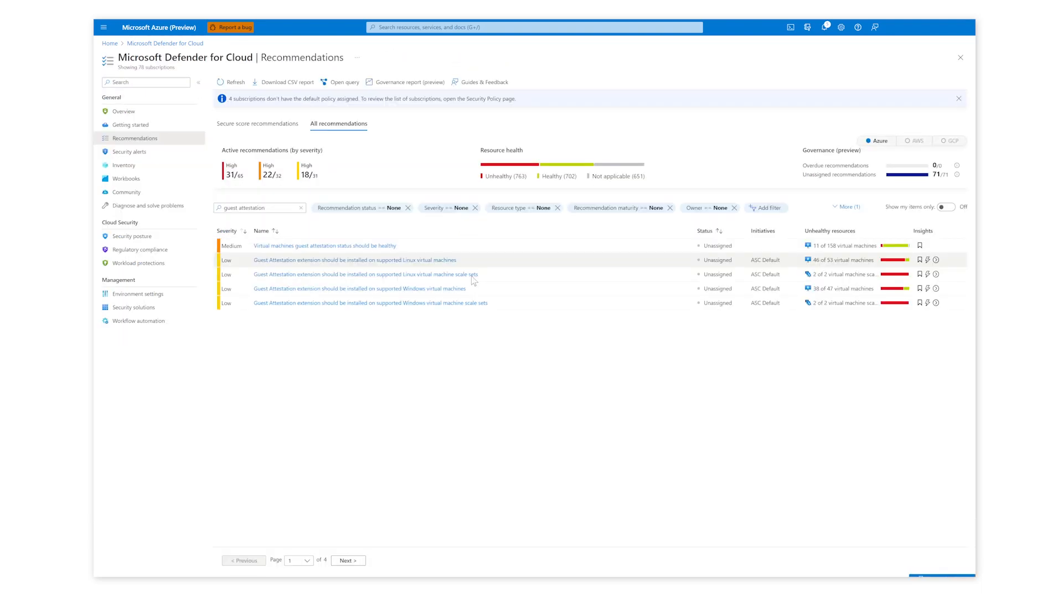
click(129, 152)
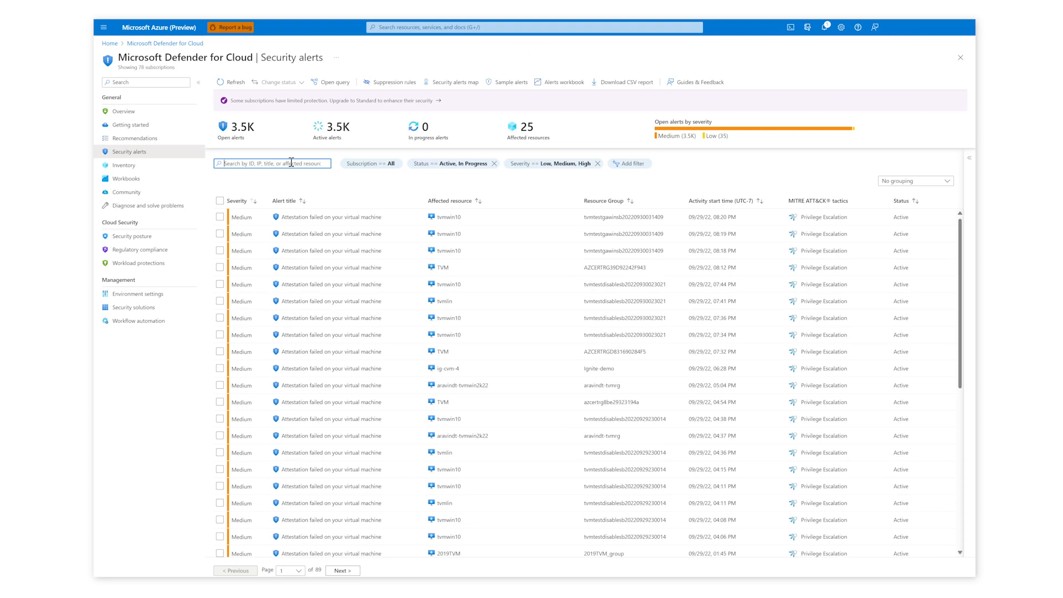
- Filter alerts by 'ig-cvm' and open the latest 'Attestation failed on your virtual machine' alert
text(ig-cvm)
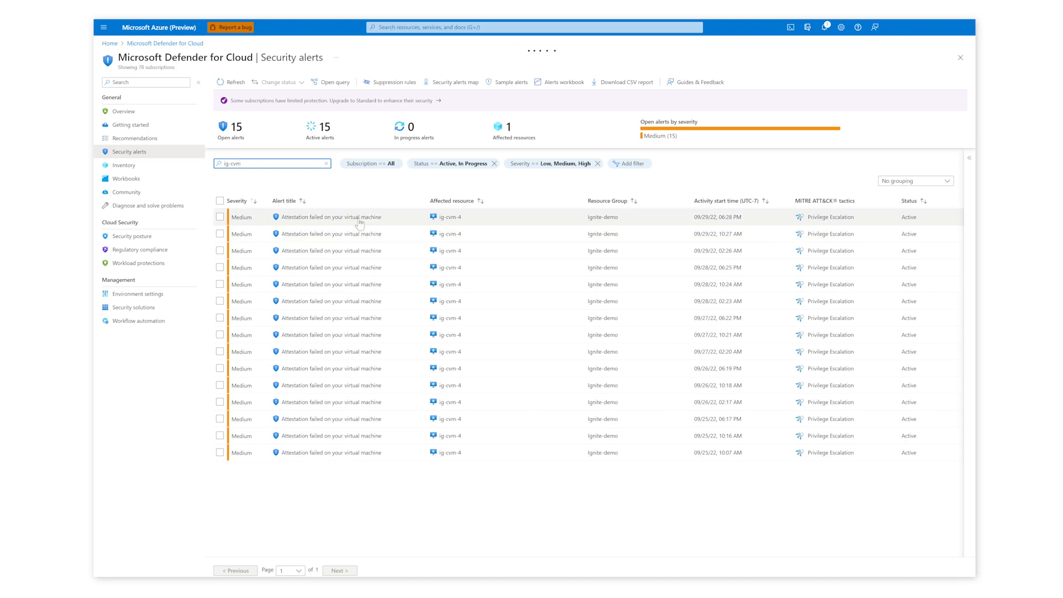
click(331, 218)
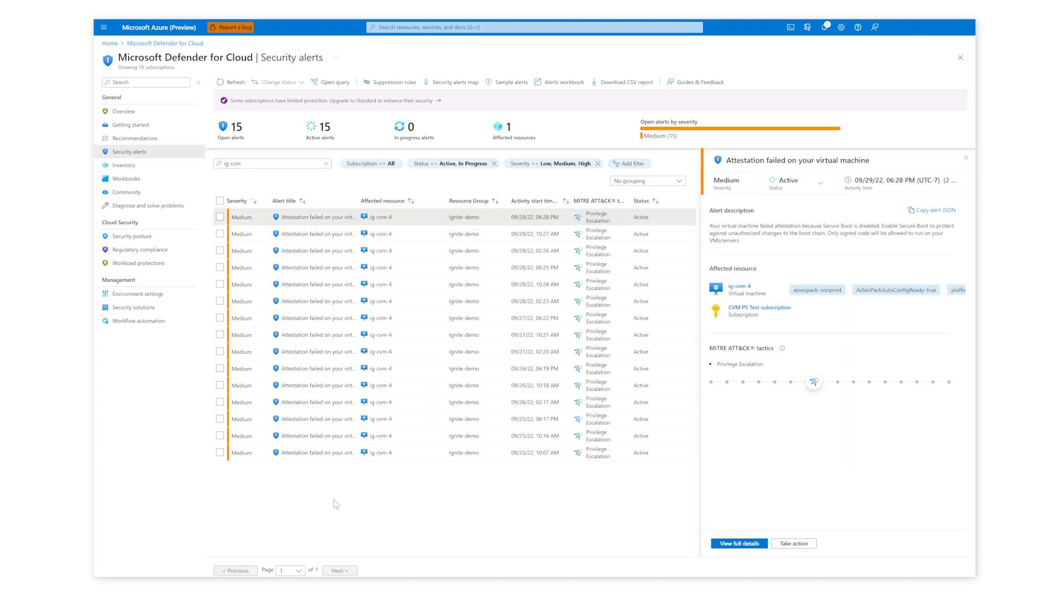